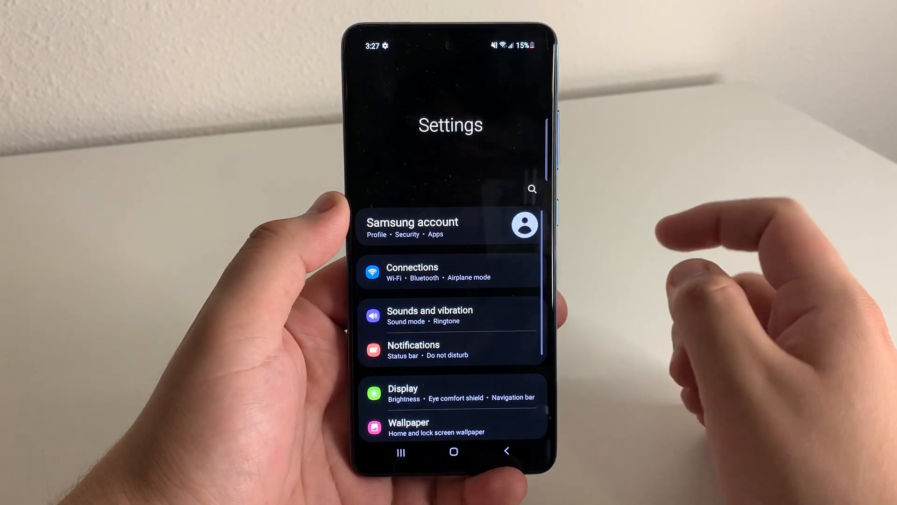
Step: Optimize via Battery and device care to score 100, then view Memory (3.1 GB available)
scroll("down", 3)
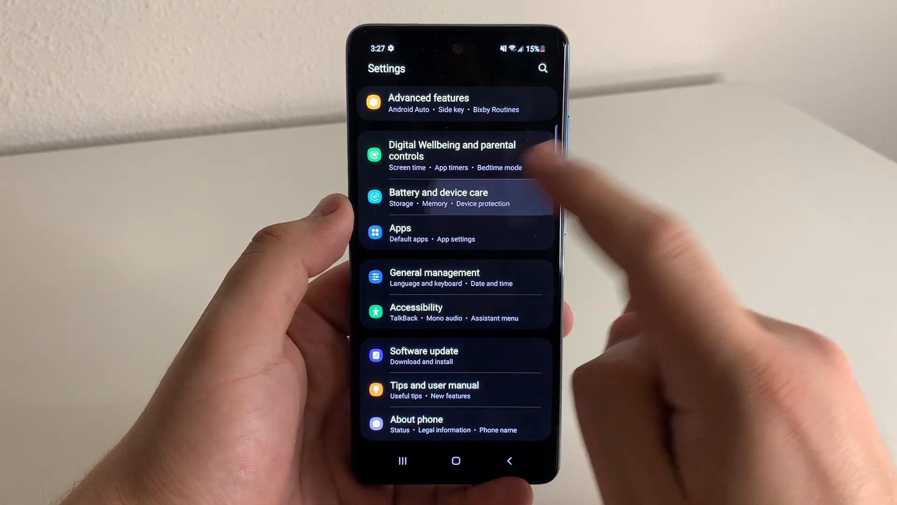
left_click(438, 197)
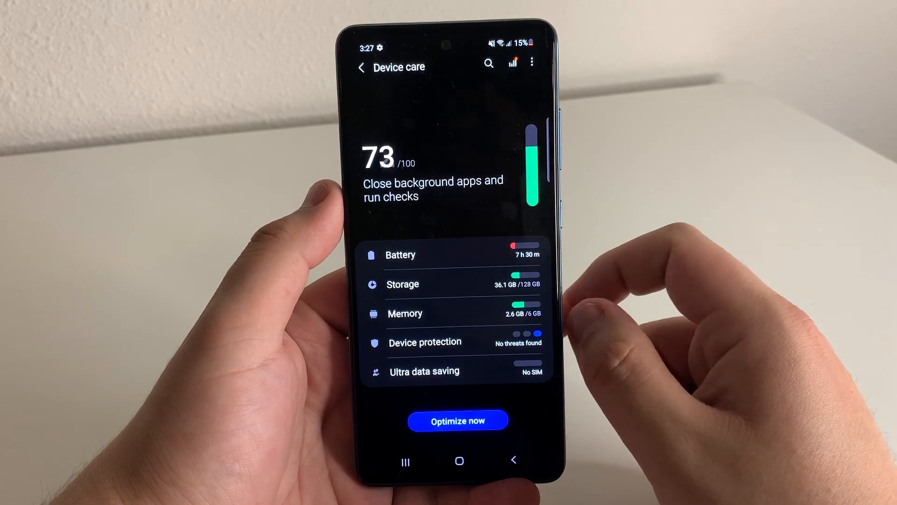
left_click(457, 420)
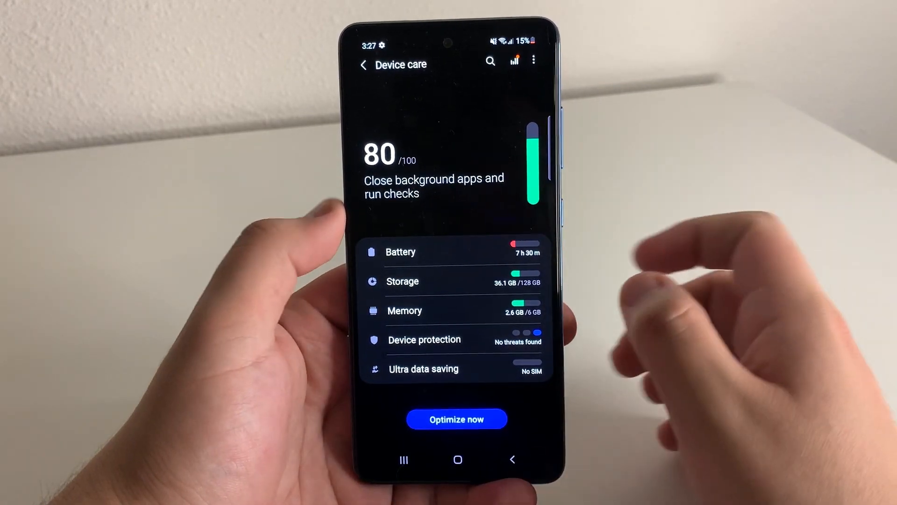
left_click(456, 418)
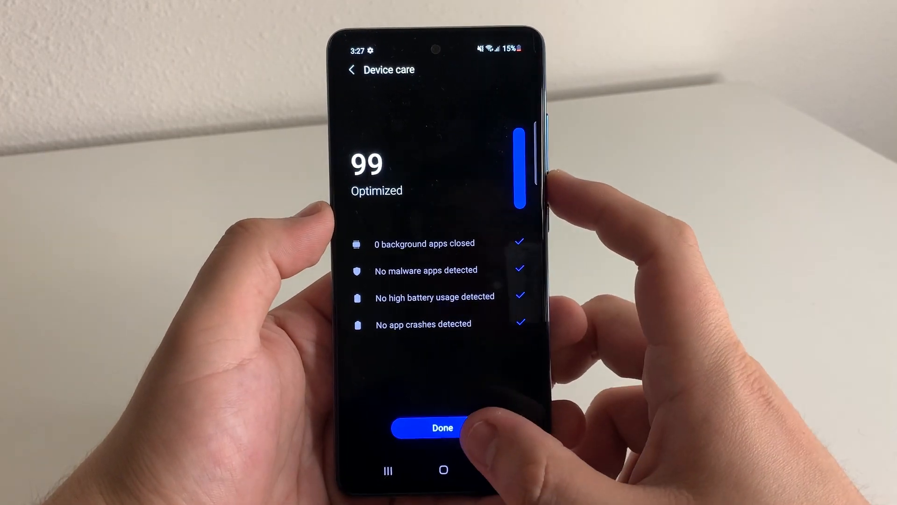
left_click(442, 428)
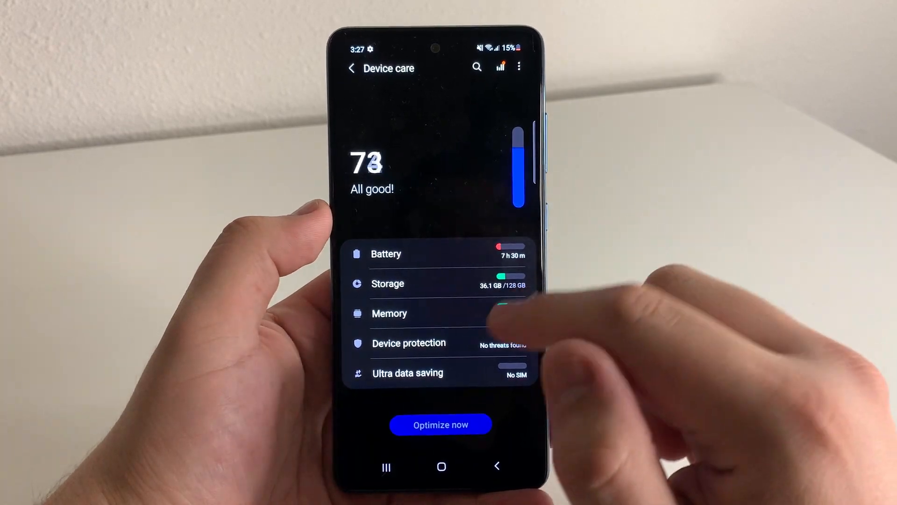
left_click(441, 425)
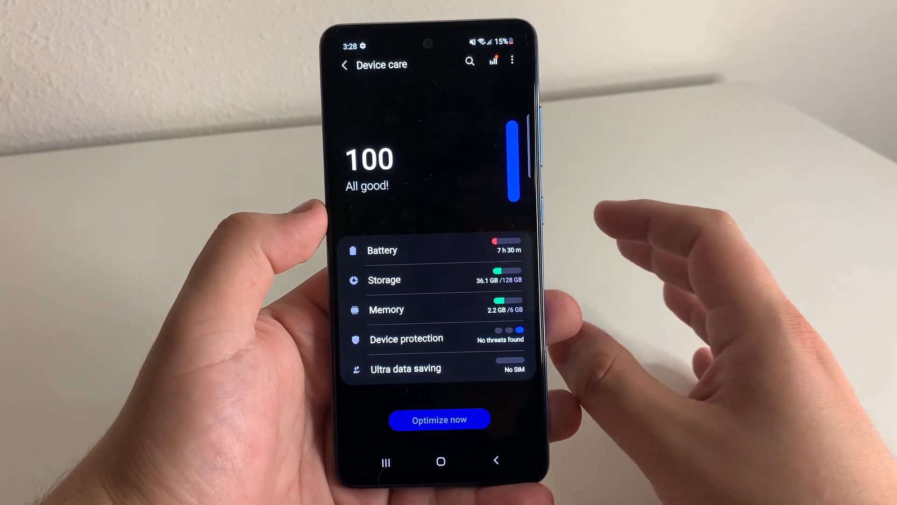
left_click(390, 309)
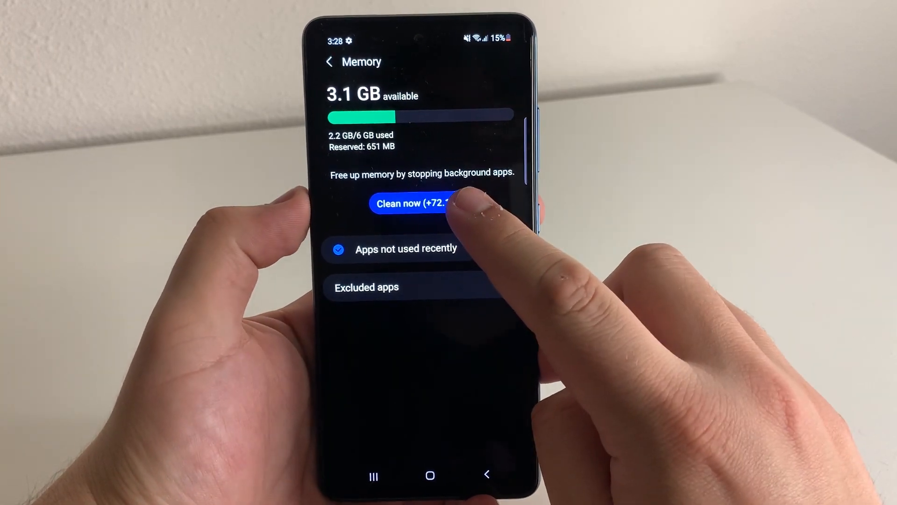
Step: Clean memory to reach 3.2 GB available and return to Device care
left_click(412, 204)
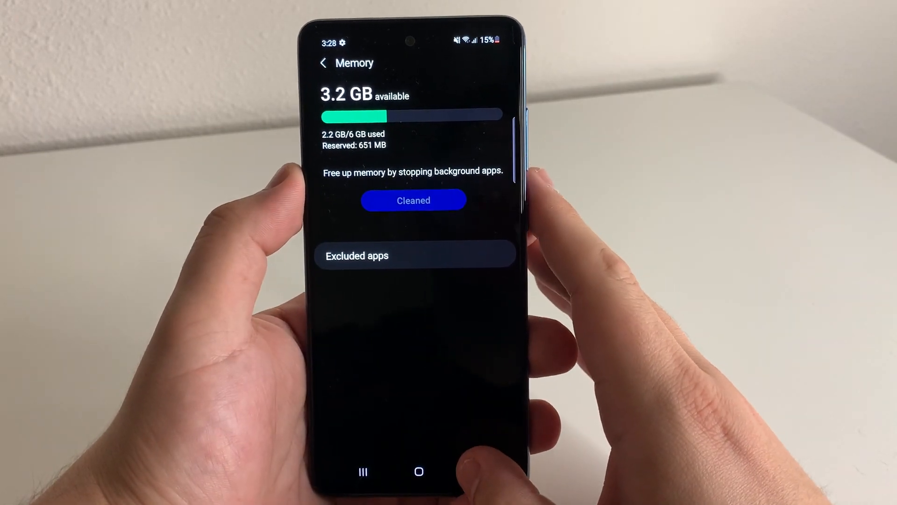
left_click(324, 63)
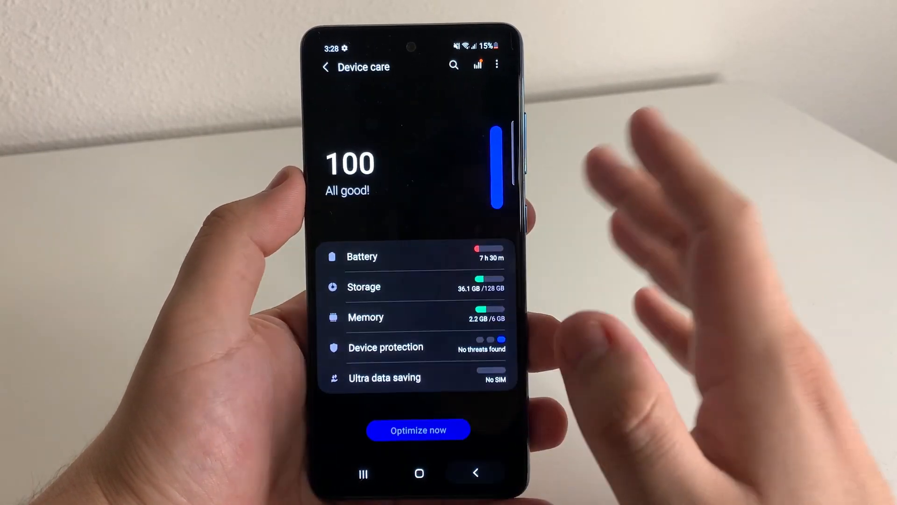
Step: Tap Build number under About phone > Software information until the PIN prompt appears
left_click(325, 67)
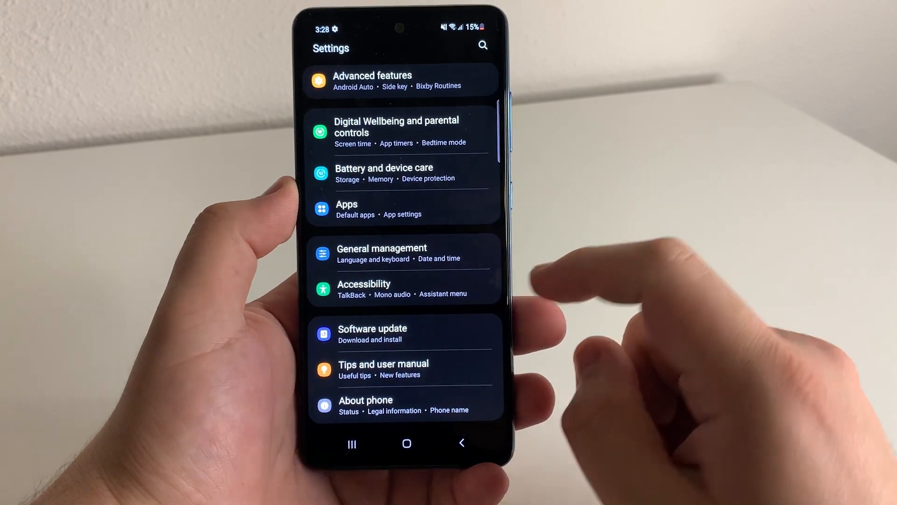
left_click(365, 405)
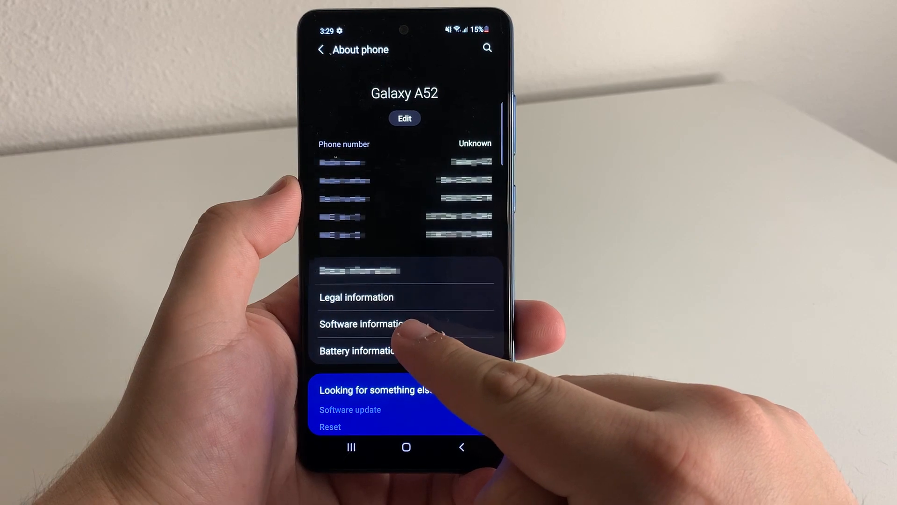
left_click(360, 324)
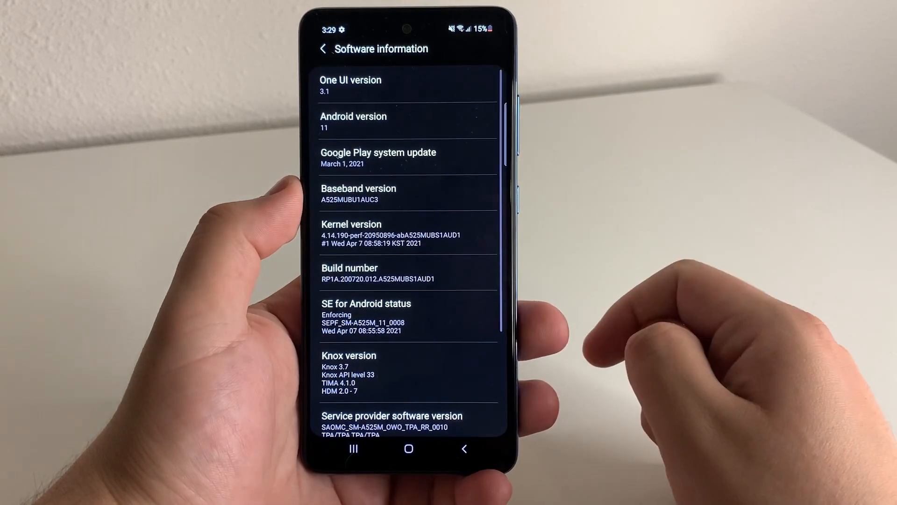
left_click(409, 277)
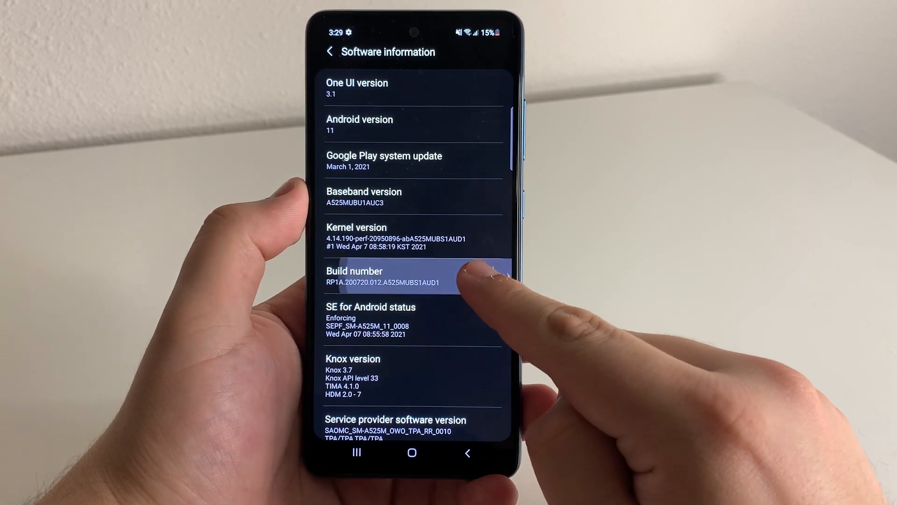
left_click(385, 277)
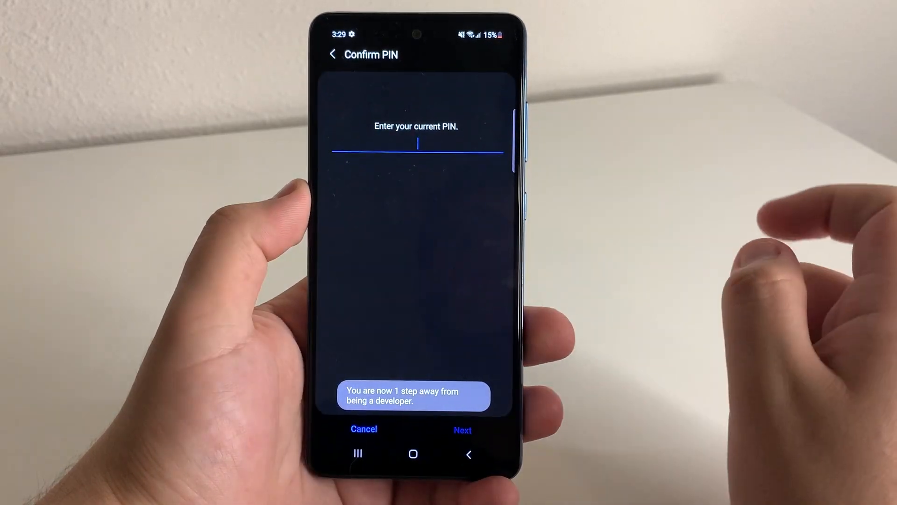
Step: Enter the PIN to enable developer mode
left_click(415, 143)
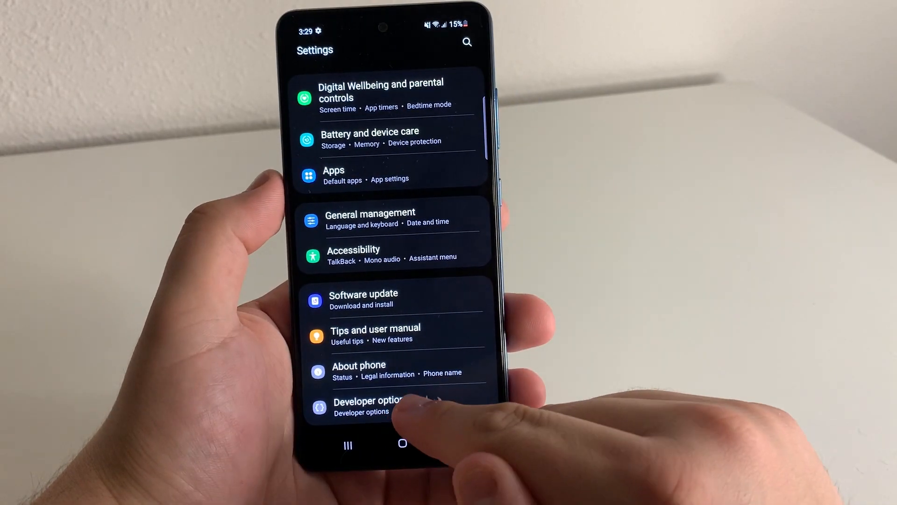
Step: Open Developer options and scroll down to the animation scale settings
left_click(372, 405)
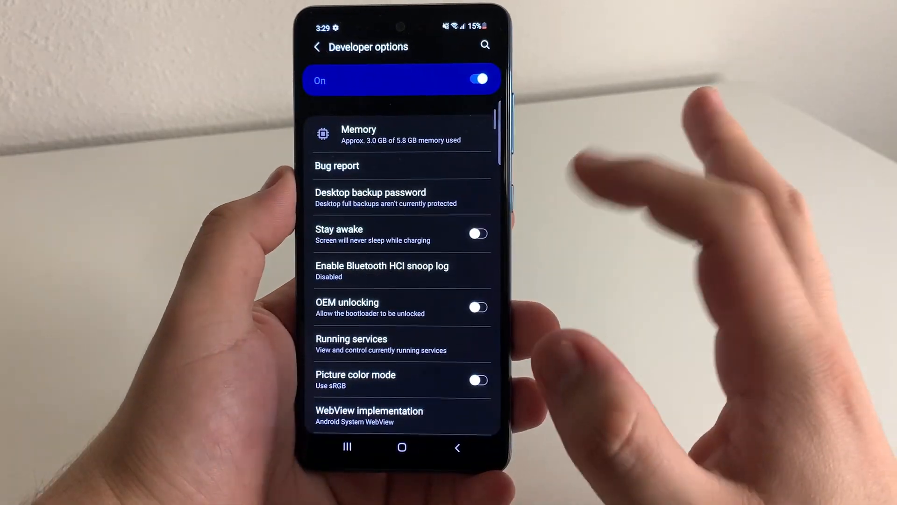
scroll("down", 3)
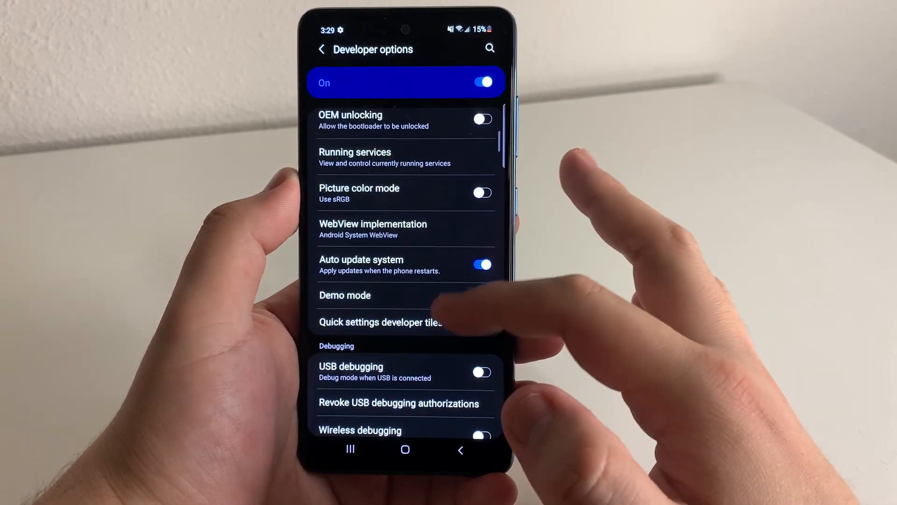
scroll("down", 3)
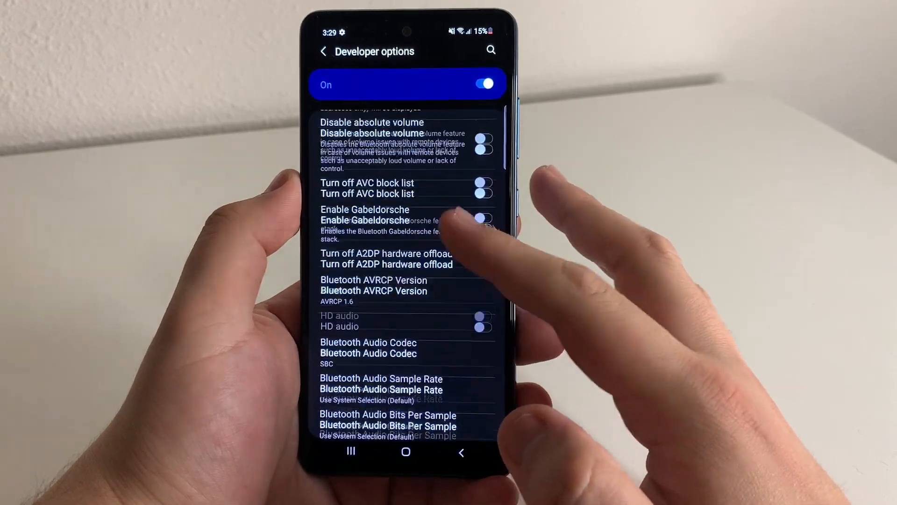
scroll("down", 3)
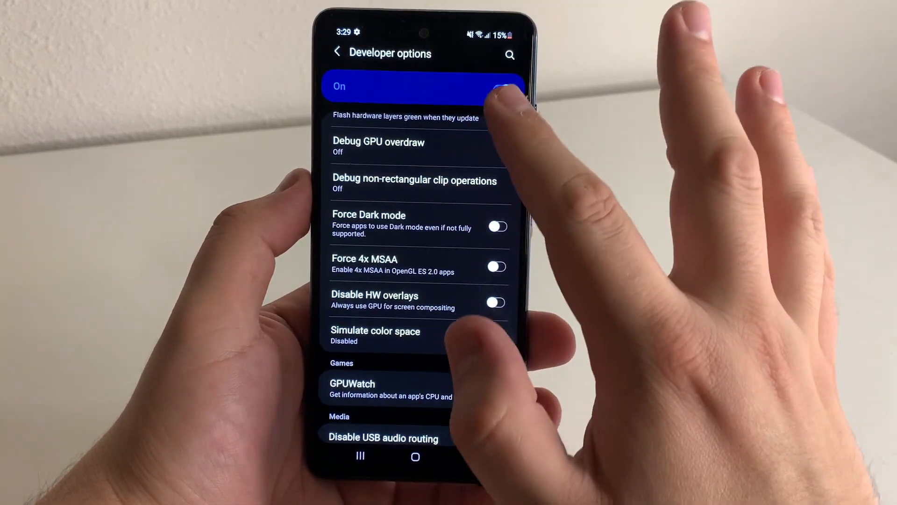
scroll("down", 3)
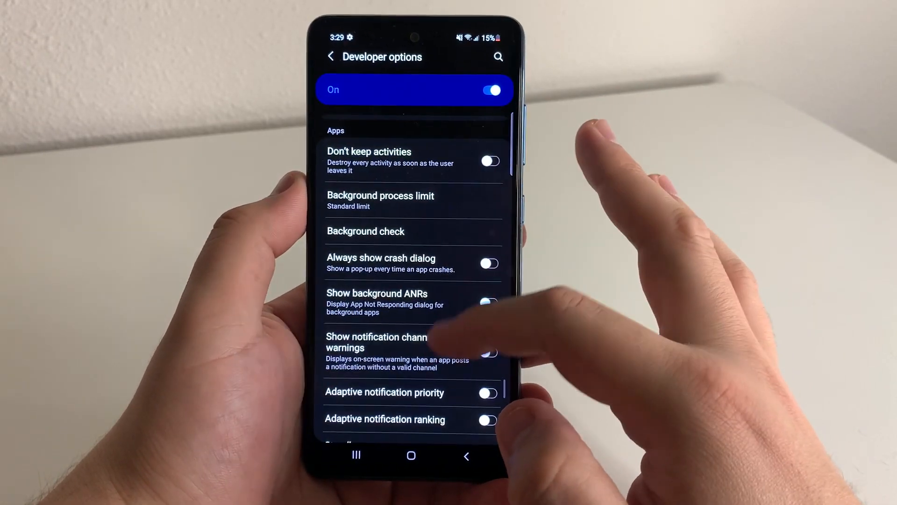
scroll("down", 3)
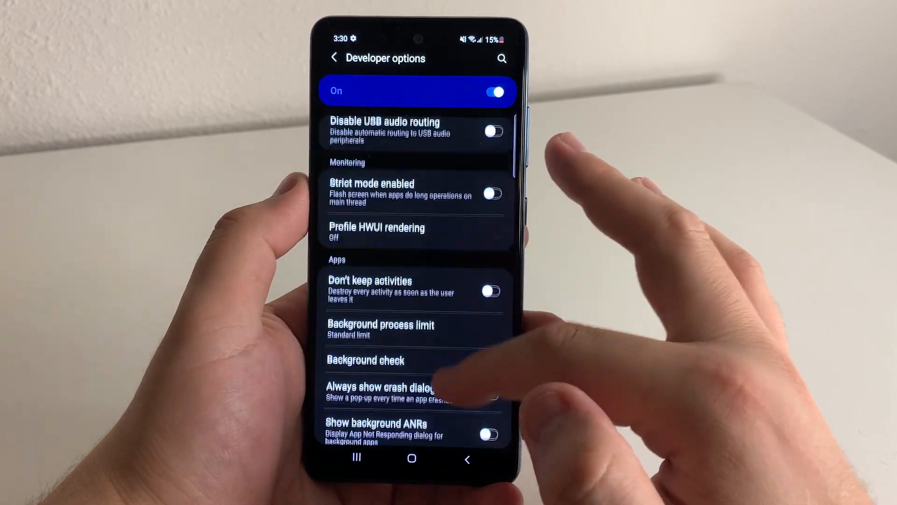
scroll("down", 3)
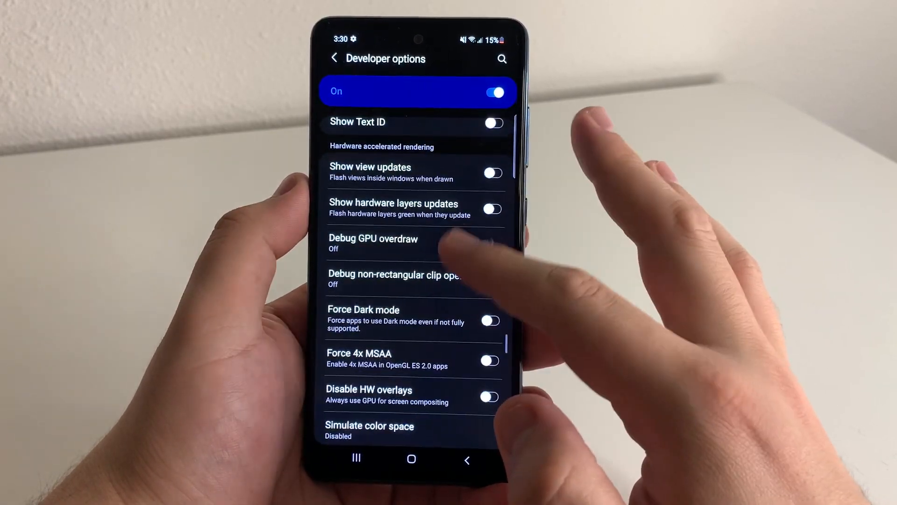
scroll("down", 3)
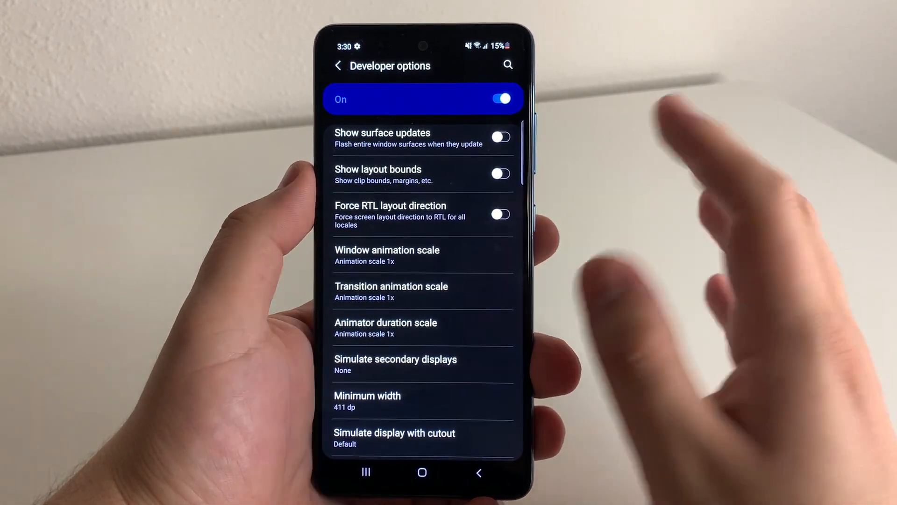
Step: Set window, transition and animator duration scales each to .5x
left_click(387, 254)
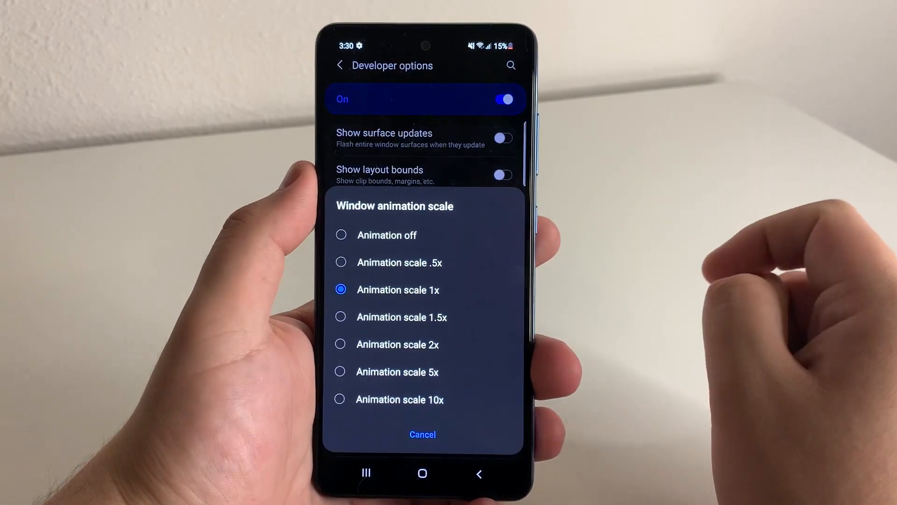
left_click(400, 262)
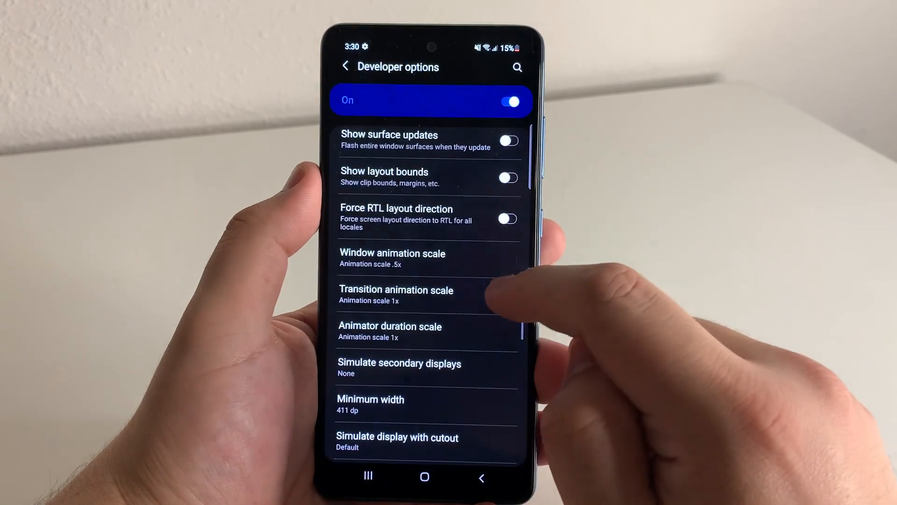
left_click(396, 294)
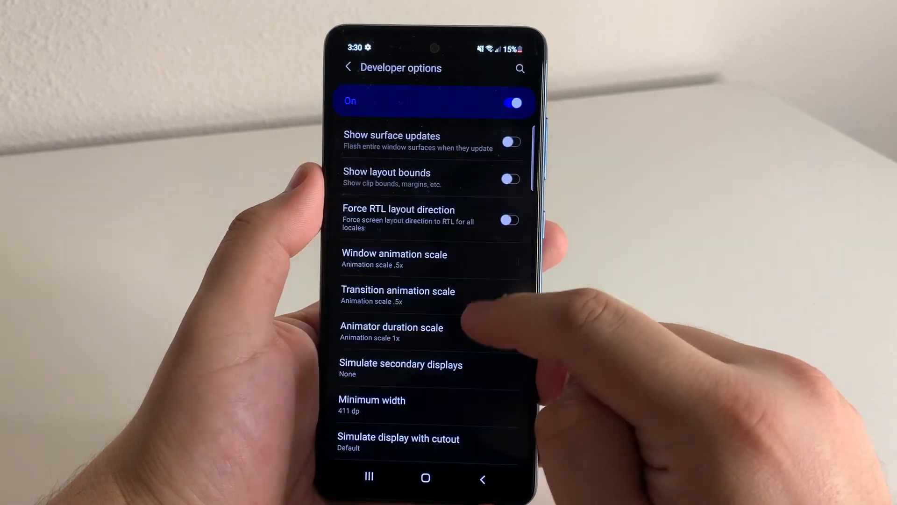
left_click(391, 332)
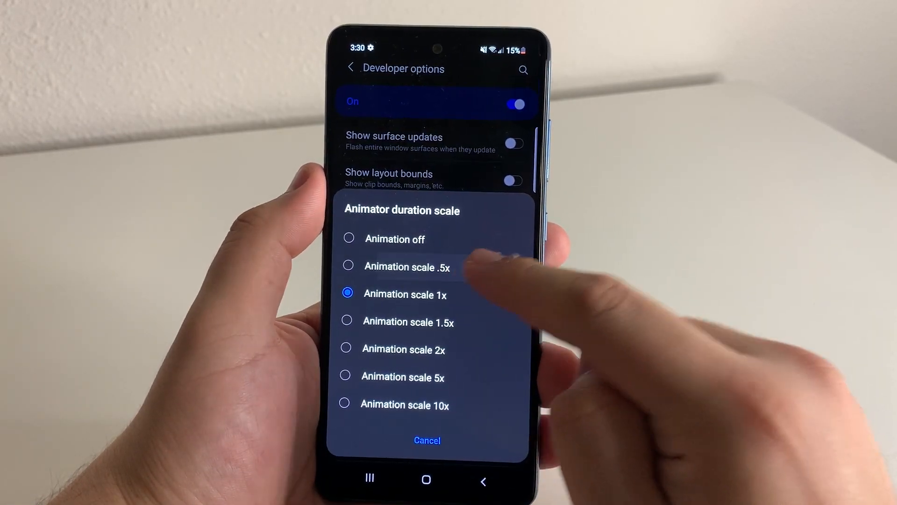
left_click(408, 267)
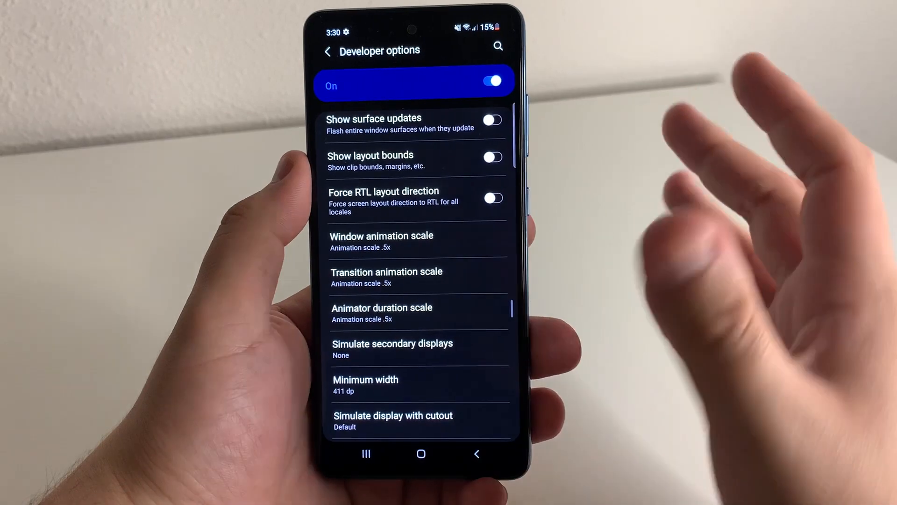
Step: Toggle transition animation scale off and back to .5x, then open window animation scale choices
left_click(381, 240)
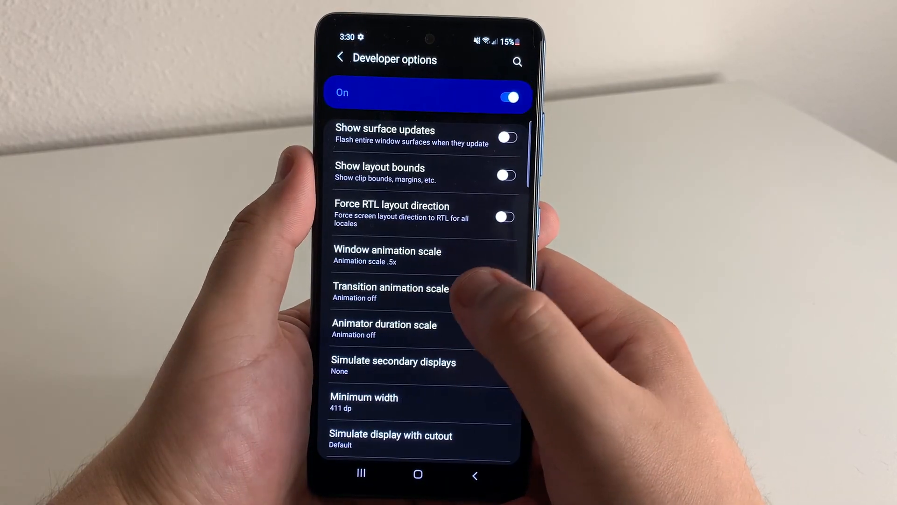
left_click(390, 292)
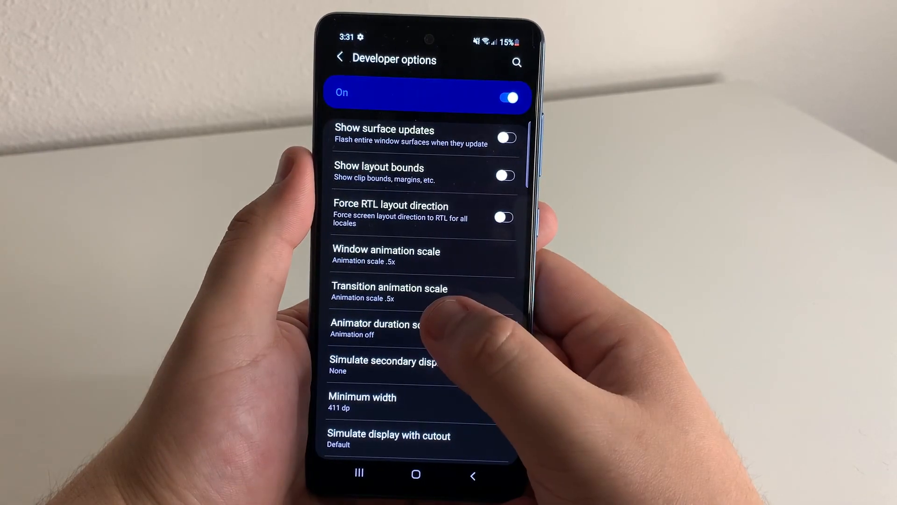
left_click(375, 329)
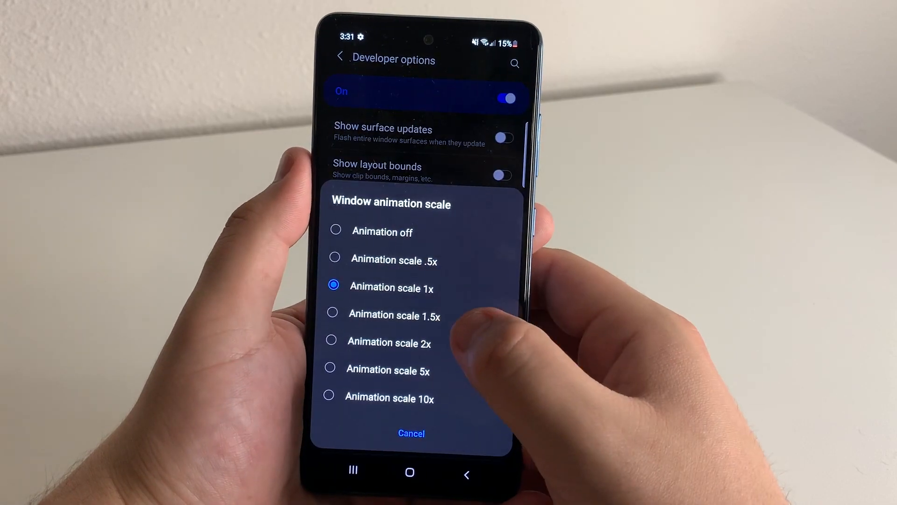
Step: Choose 10x for window, transition and animator duration animation scales
left_click(389, 397)
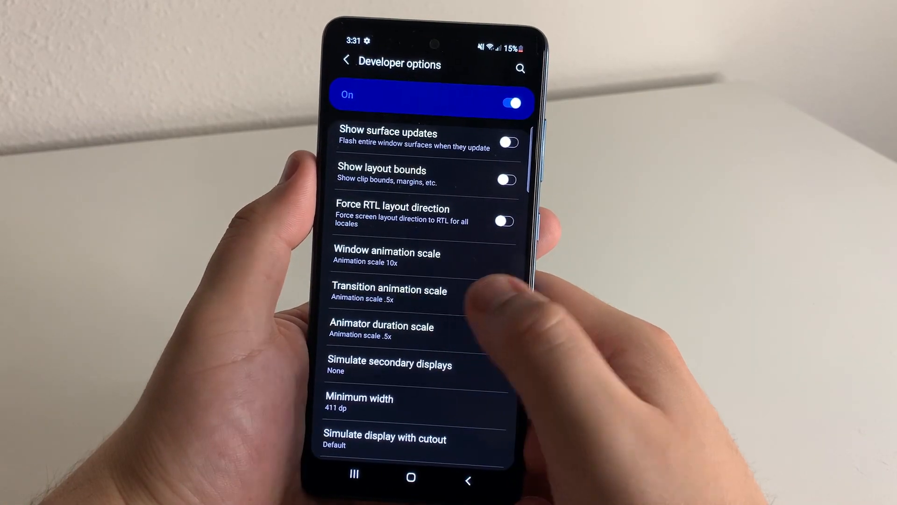
left_click(389, 291)
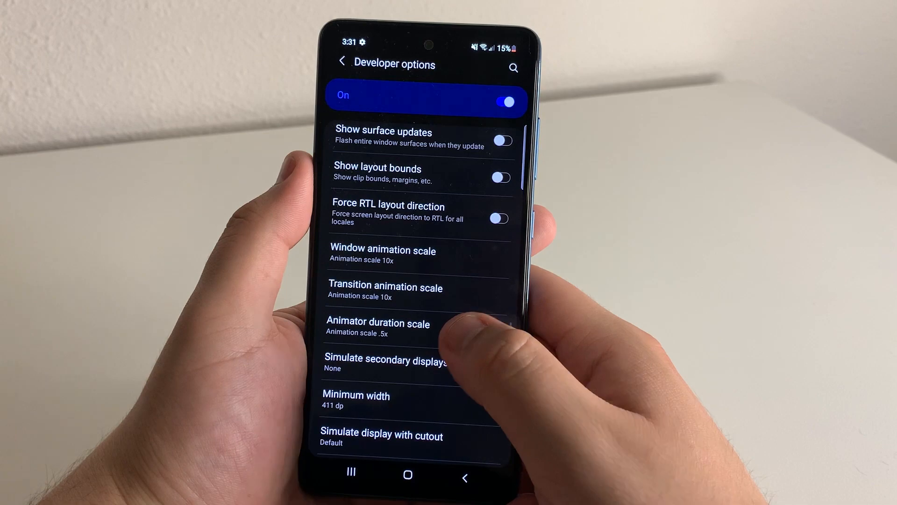
left_click(377, 323)
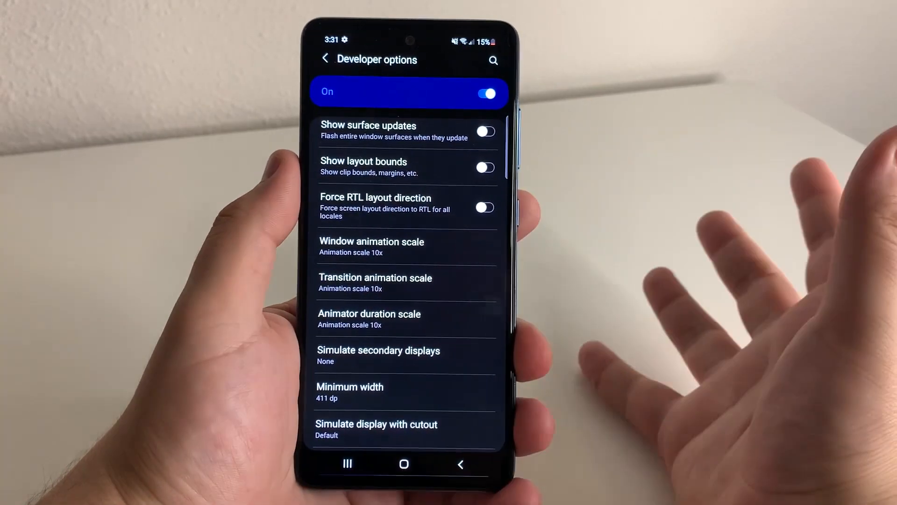
left_click(371, 246)
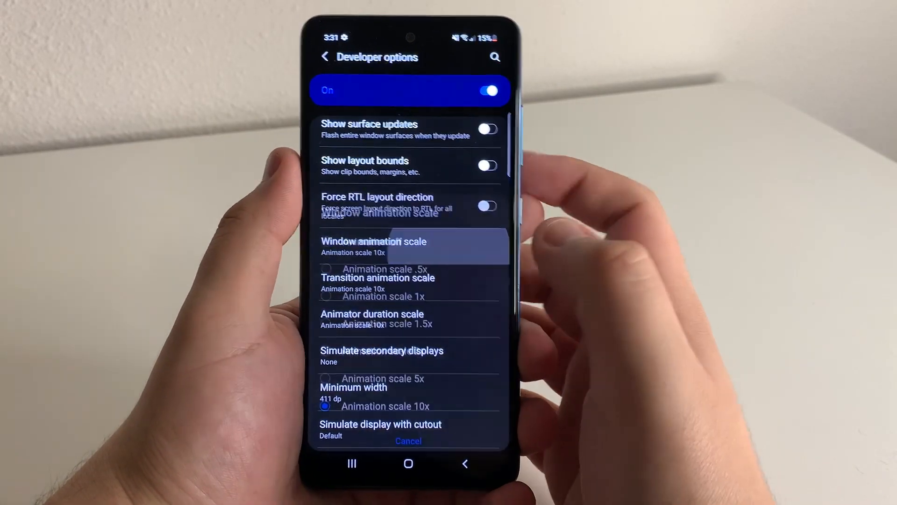